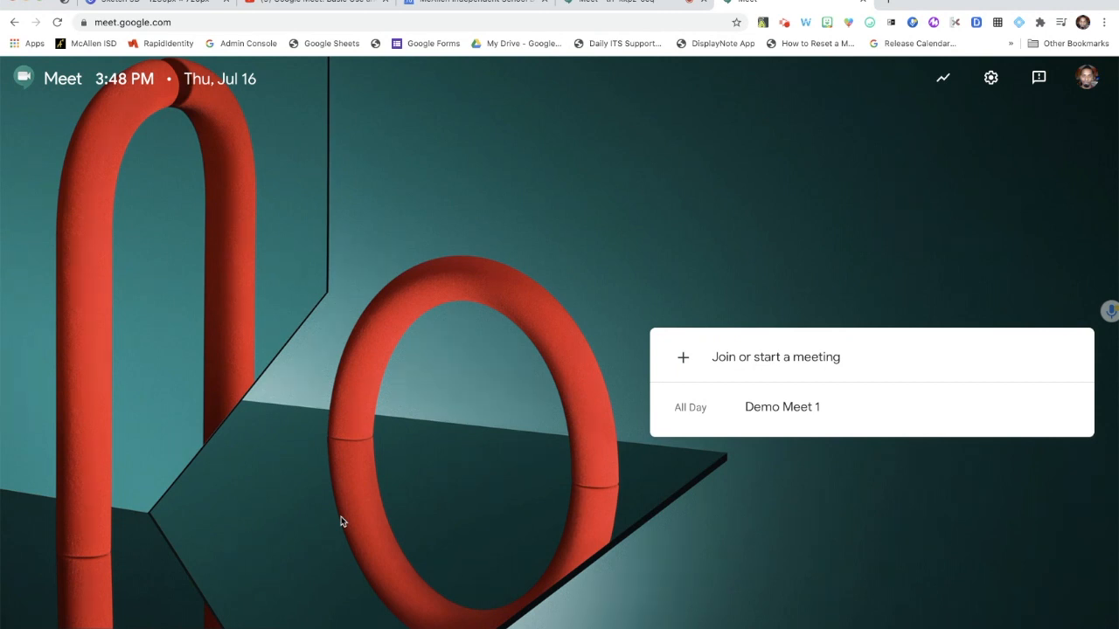
pyautogui.moveTo(343, 276)
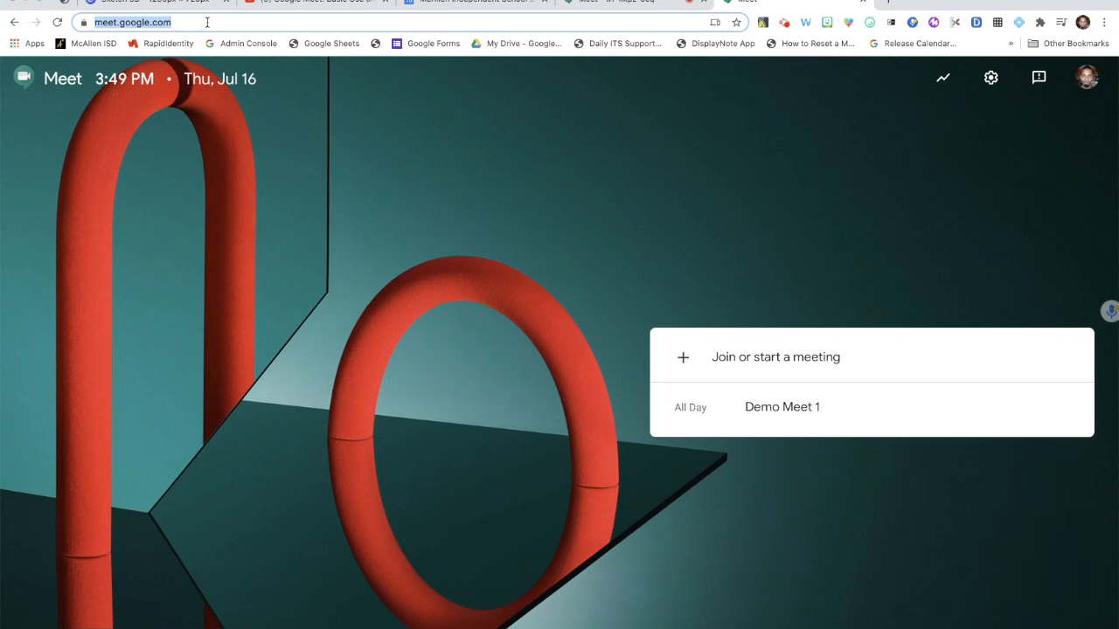
pyautogui.moveTo(577, 205)
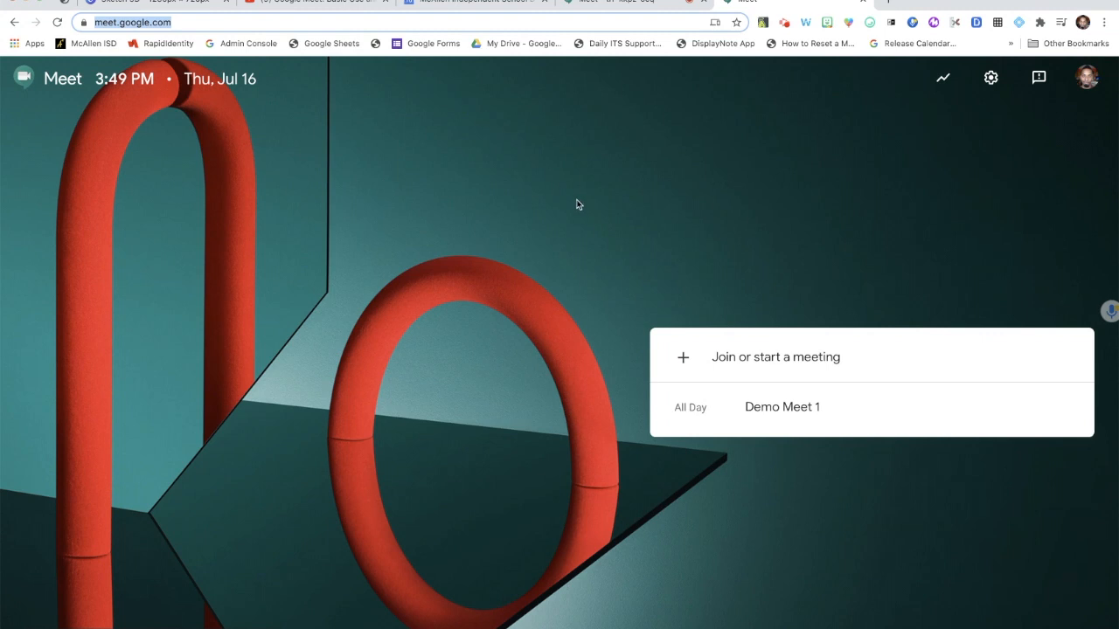
pyautogui.moveTo(821, 462)
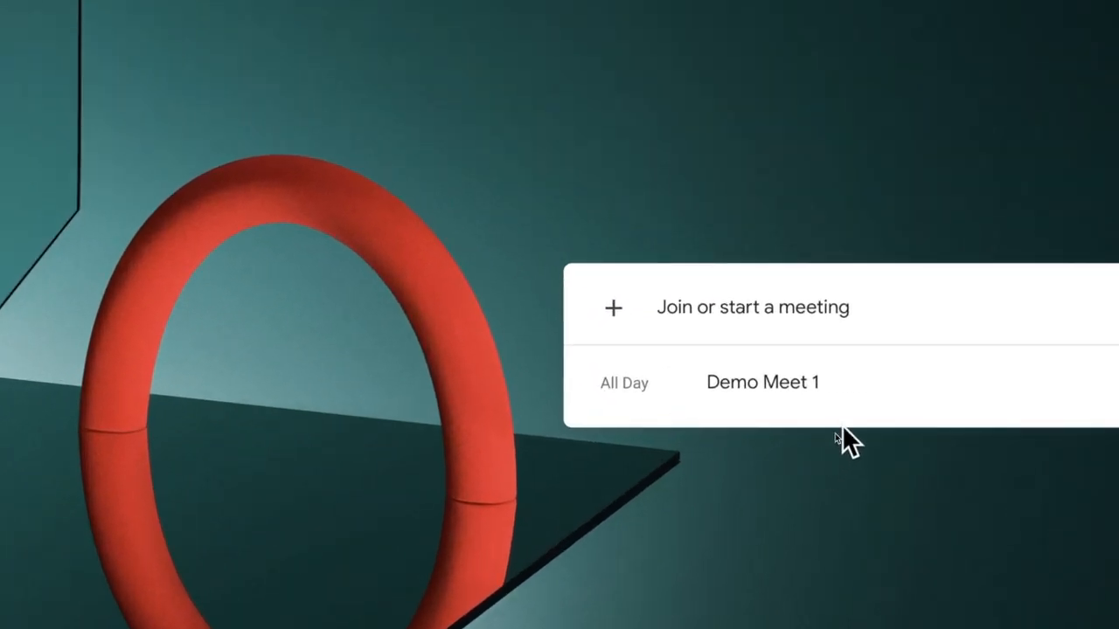
pyautogui.moveTo(783, 451)
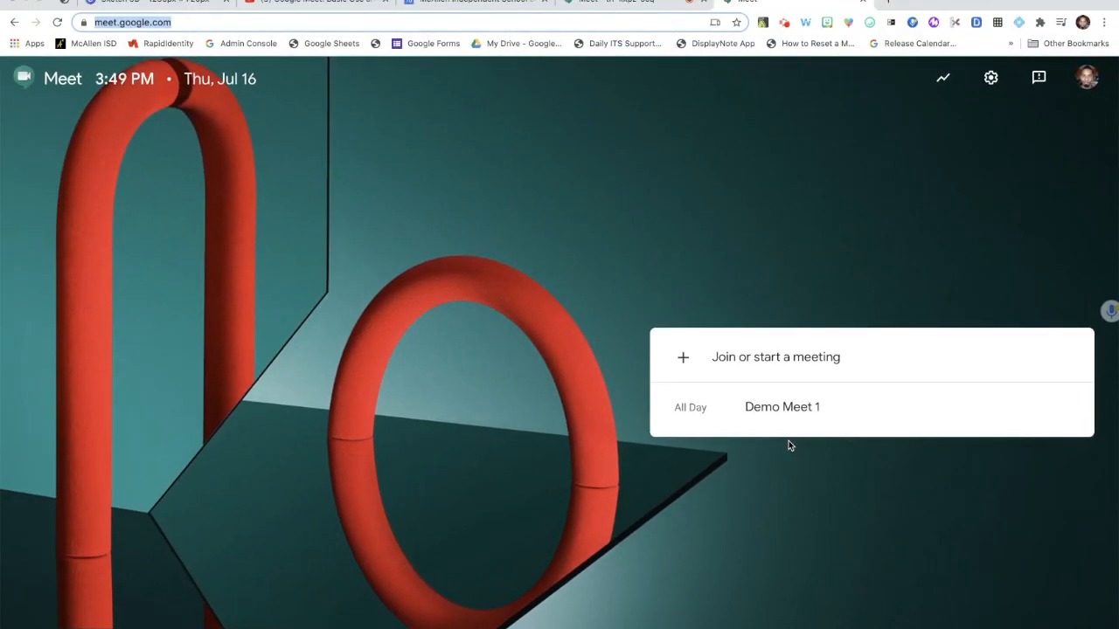
# - In Google Calendar, view the Demo Meet 1 event's Meet link, dial-in number and three attachments
pyautogui.click(781, 405)
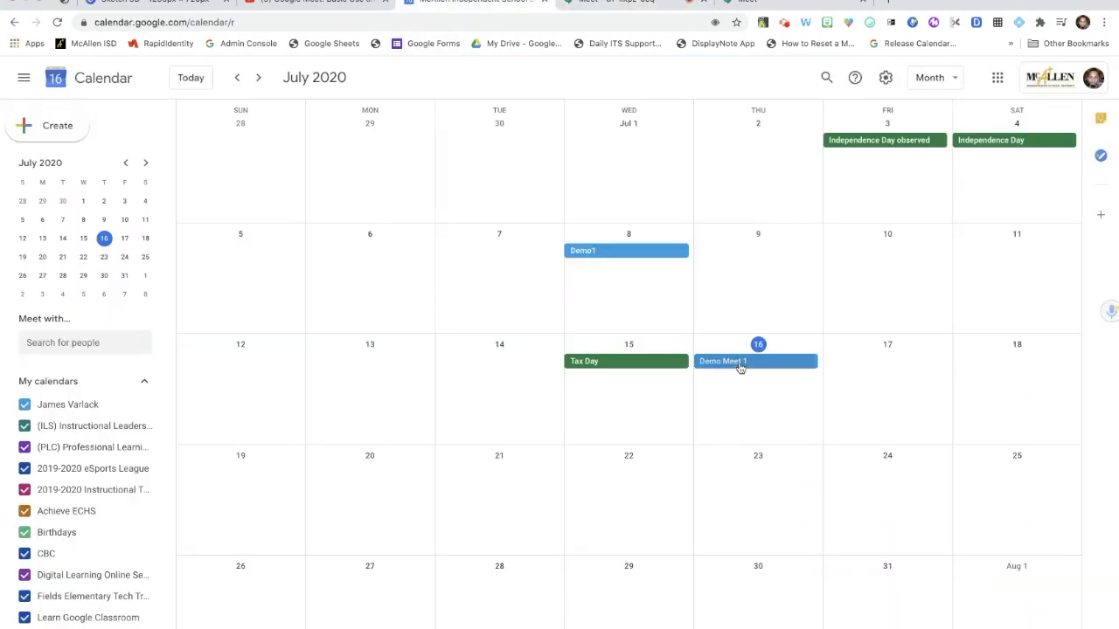
pyautogui.click(739, 360)
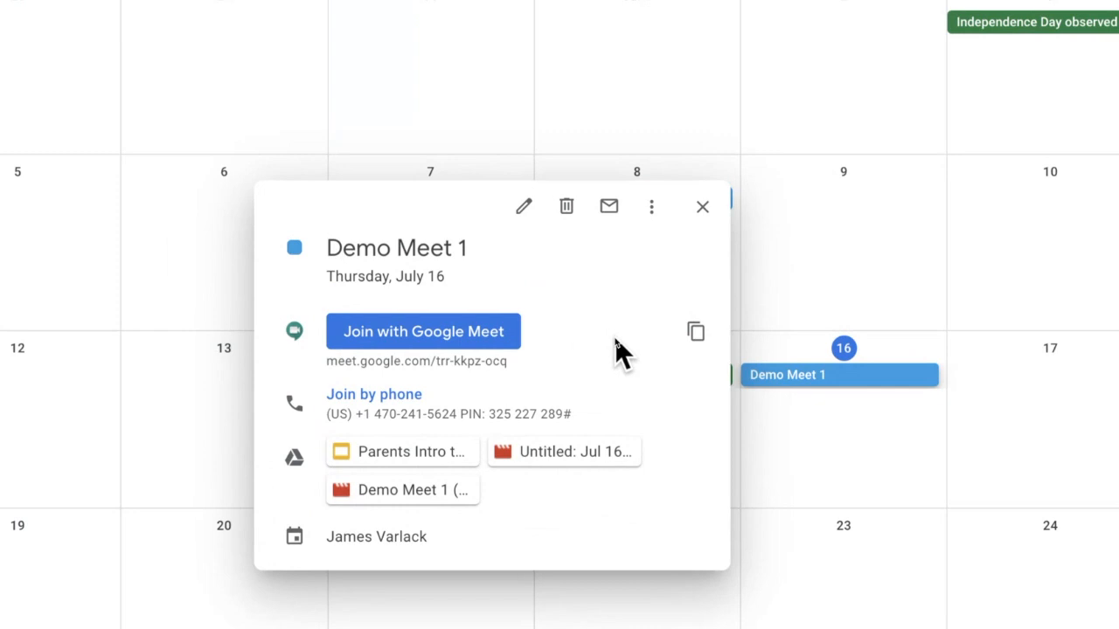
pyautogui.moveTo(472, 341)
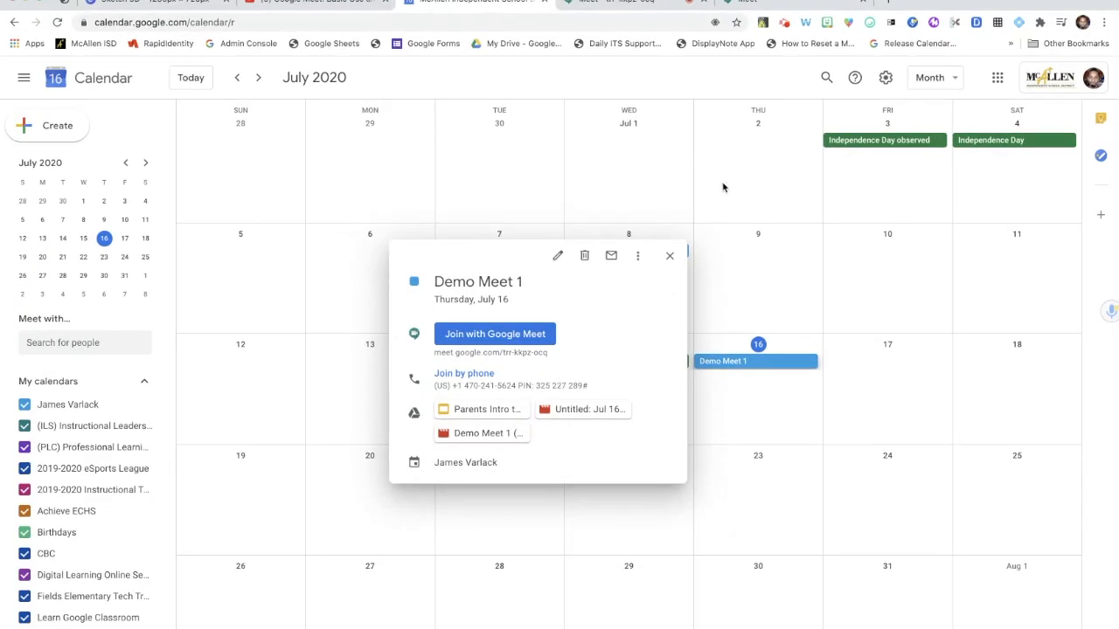
# - Back in the Meet call, show Demo Meet 1's meeting details and copy its joining info
pyautogui.click(495, 333)
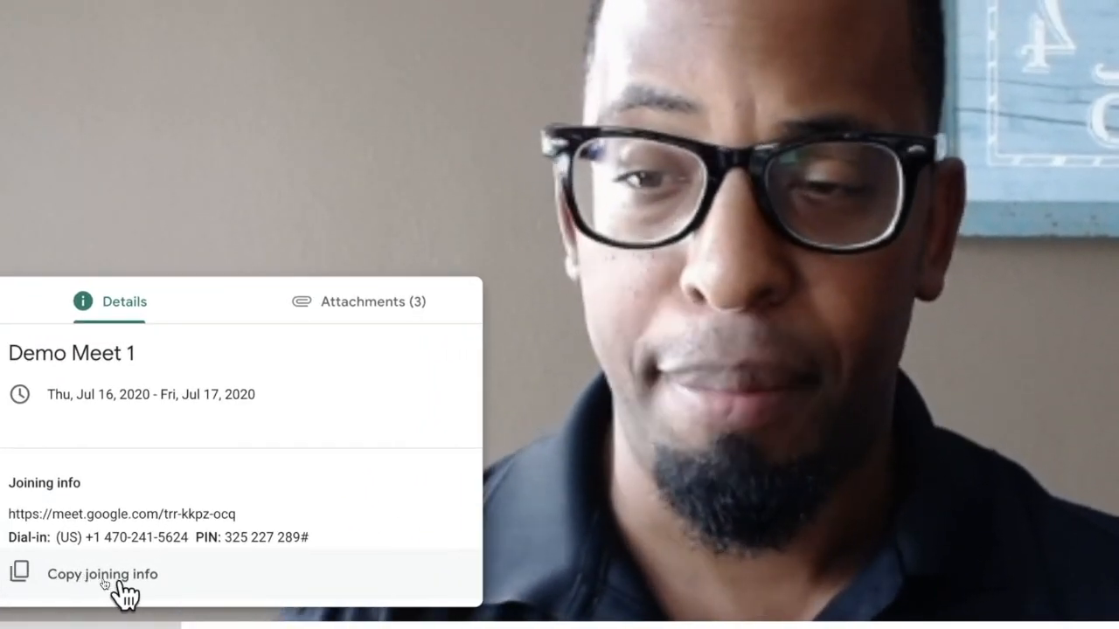
pyautogui.click(102, 574)
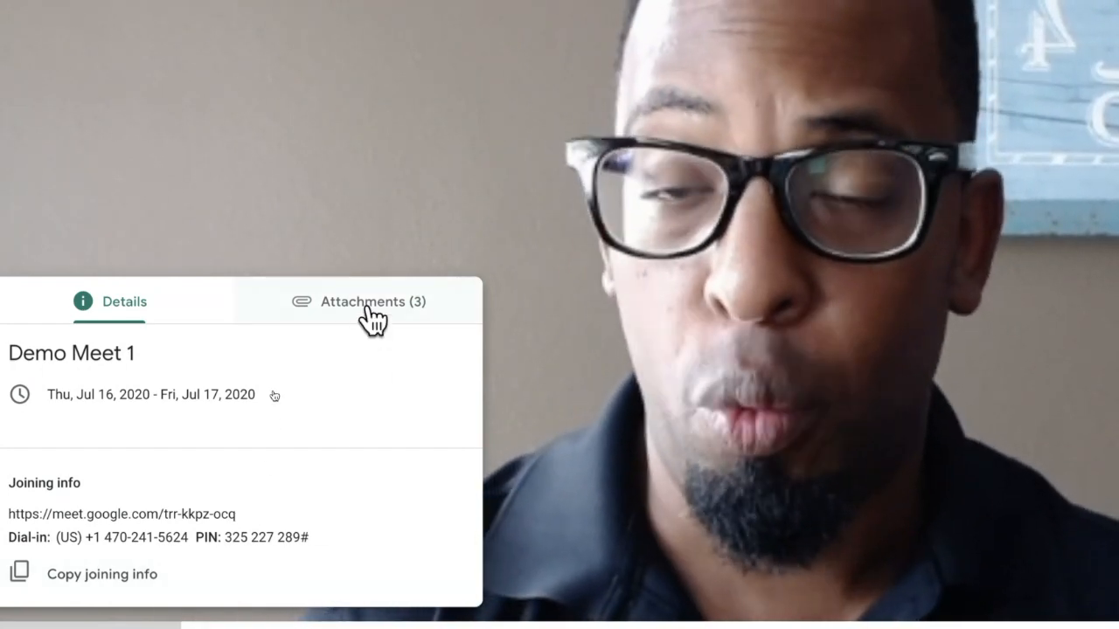
# - From the meeting's three attachments, view the Demo Meet 1 .mp4 recording in Google Drive
pyautogui.click(371, 301)
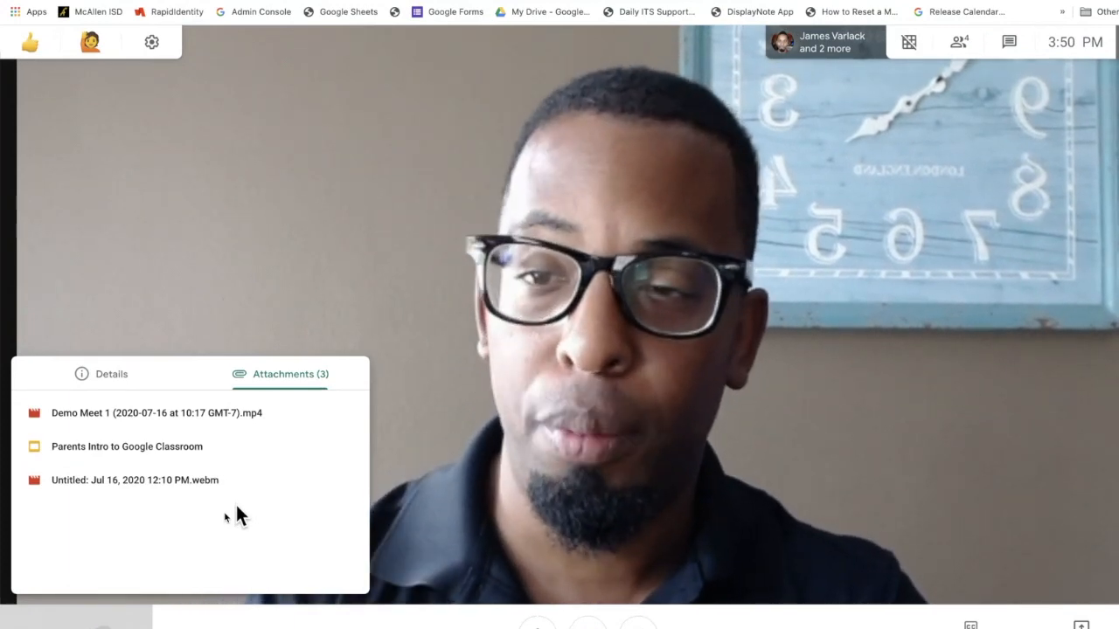
pyautogui.click(126, 446)
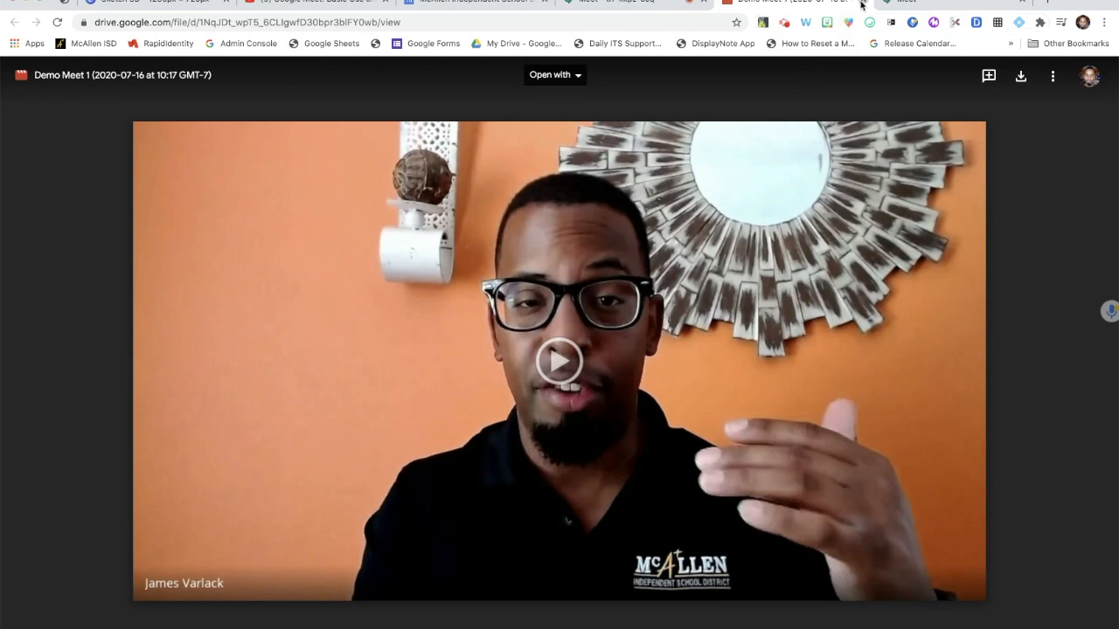
# - Return to the Meet call and show Demo Meet 1's joining details instead of the attachments
pyautogui.click(787, 2)
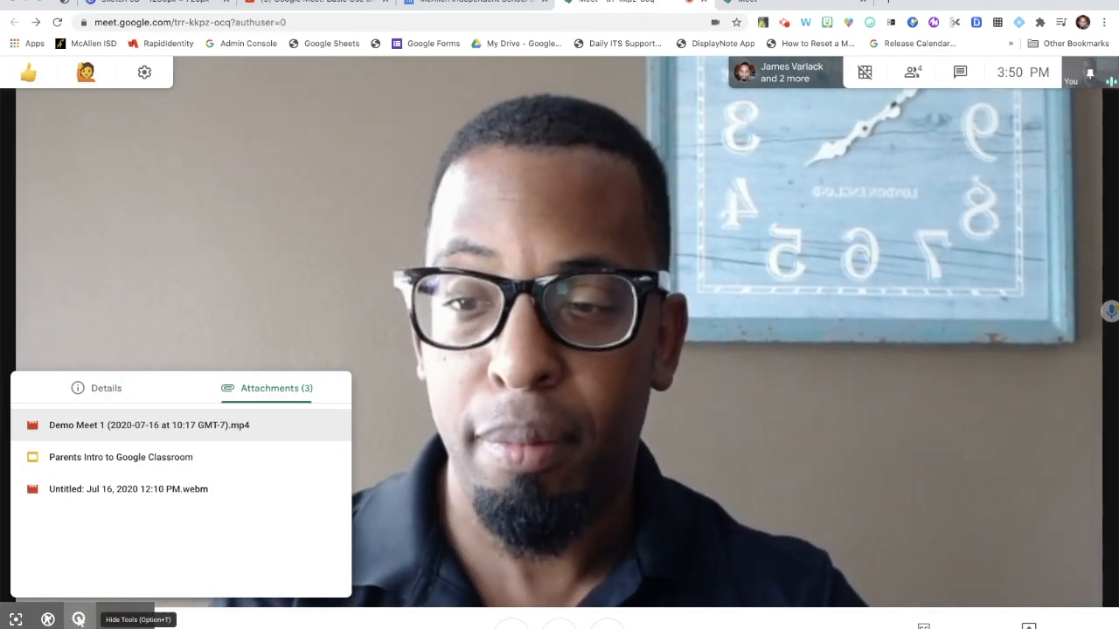
pyautogui.click(104, 388)
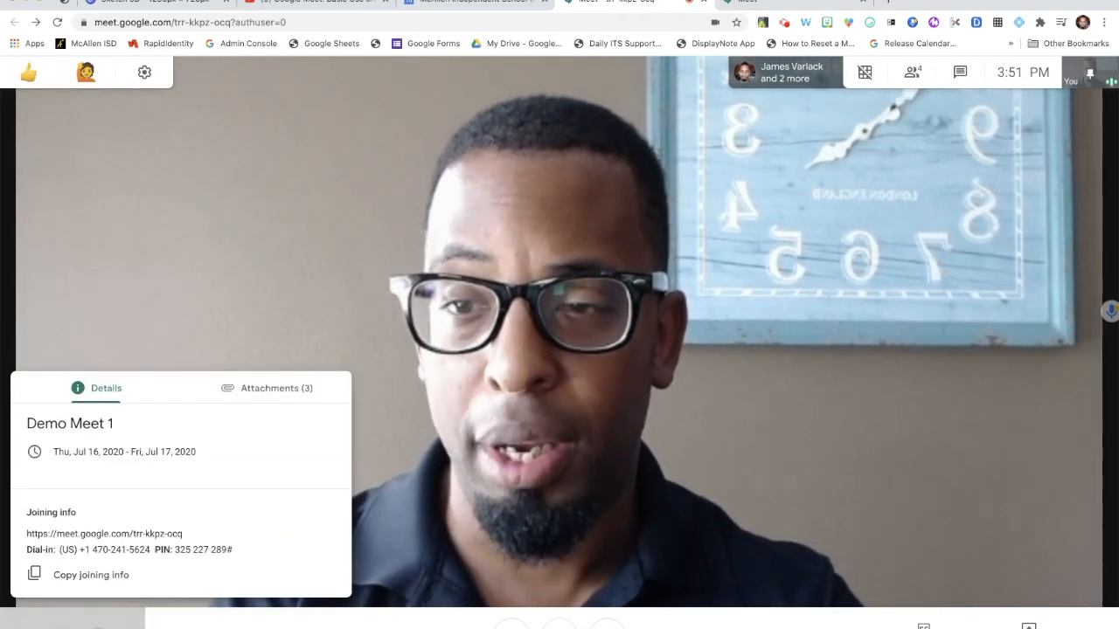